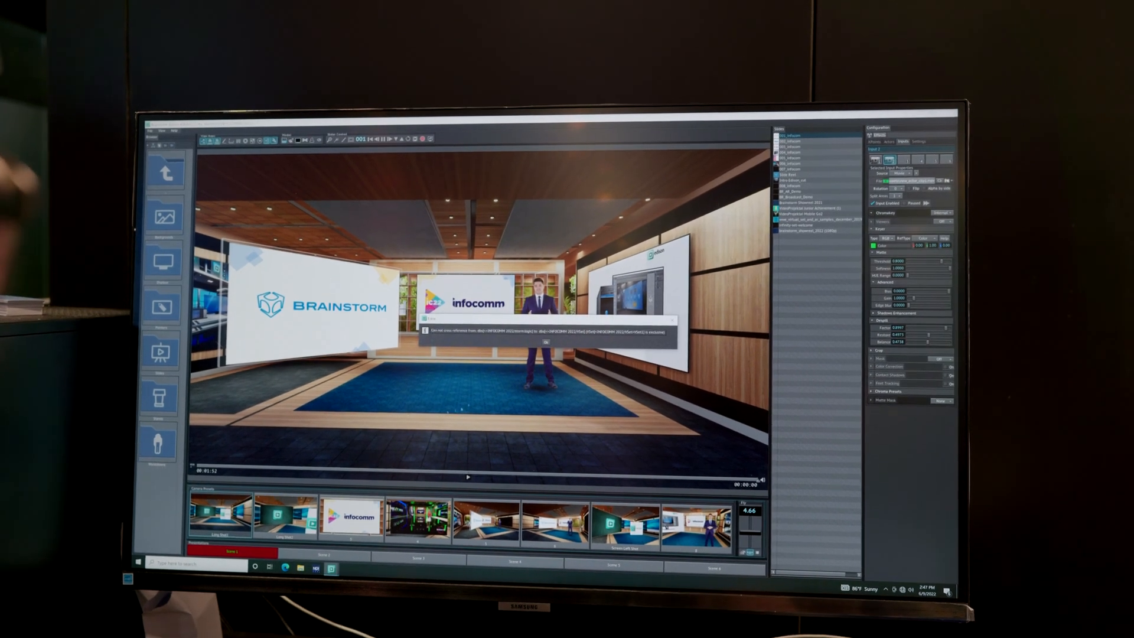
Dismiss the file path notice covering the virtual studio and presenter.
{"action": "left_click", "coordinate": [546, 343]}
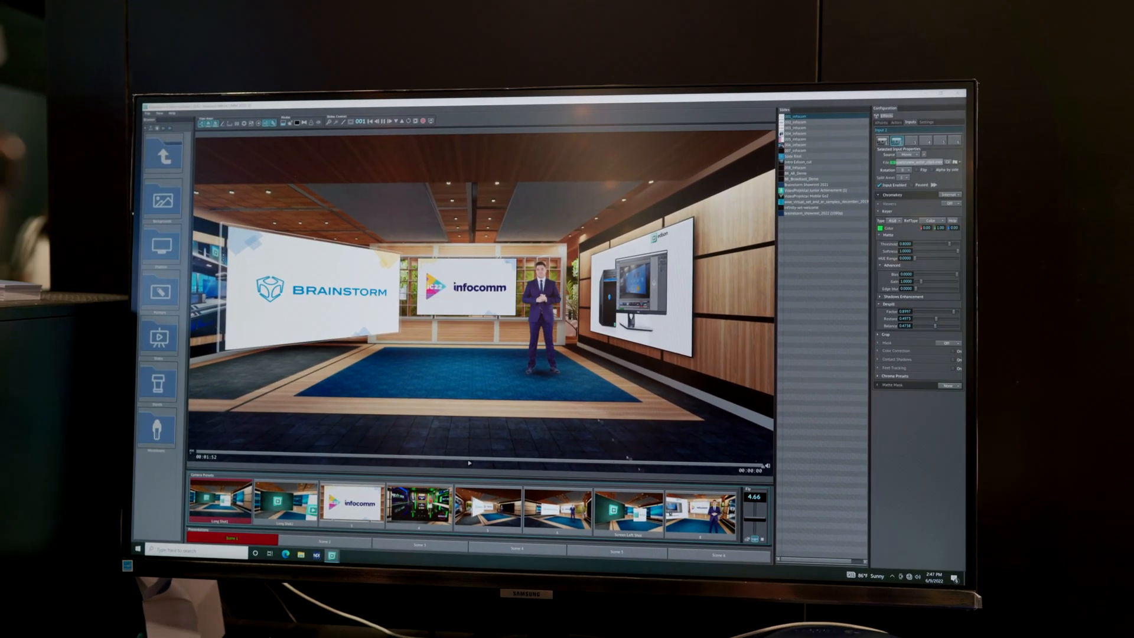